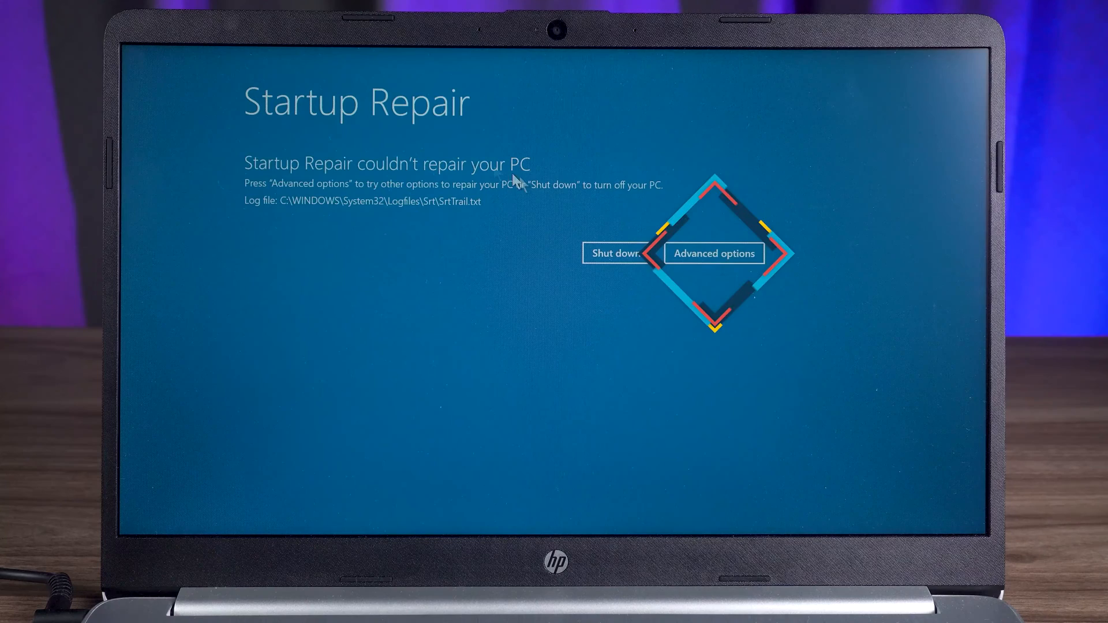
Move past the failed Startup Repair to Troubleshoot's Advanced options tools list
left_click(713, 253)
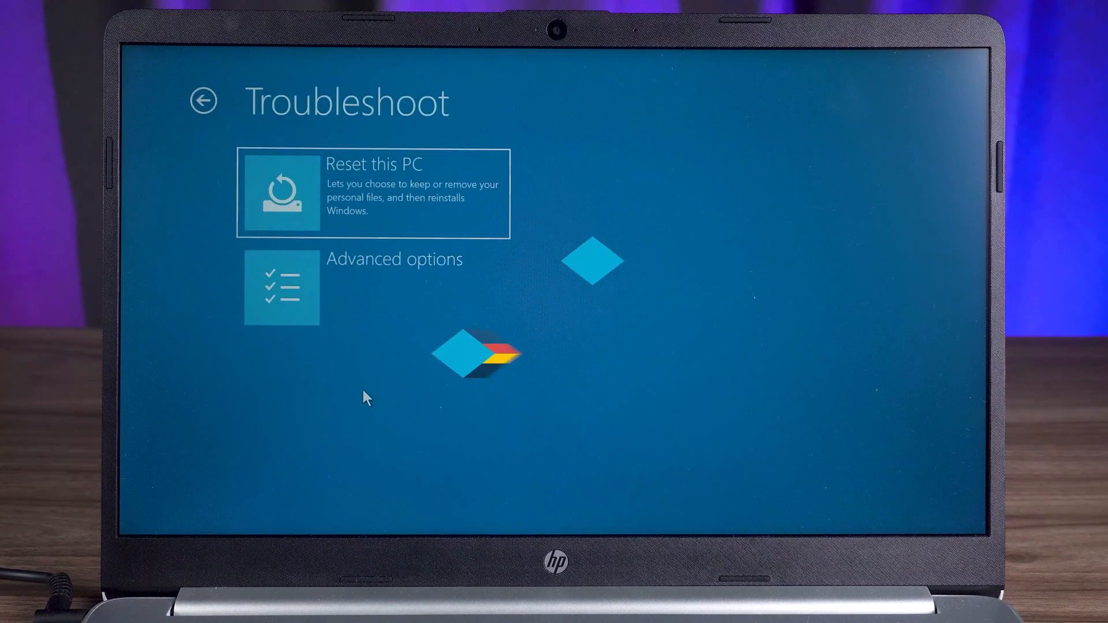
left_click(281, 287)
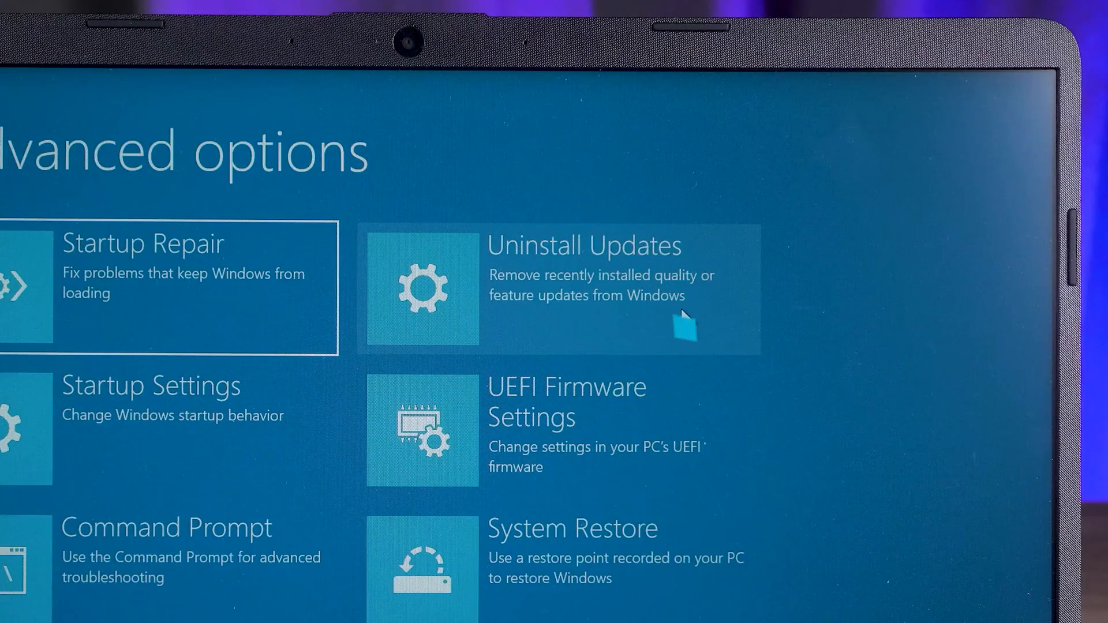
Uninstall the latest feature update from Uninstall Updates and confirm it
left_click(579, 290)
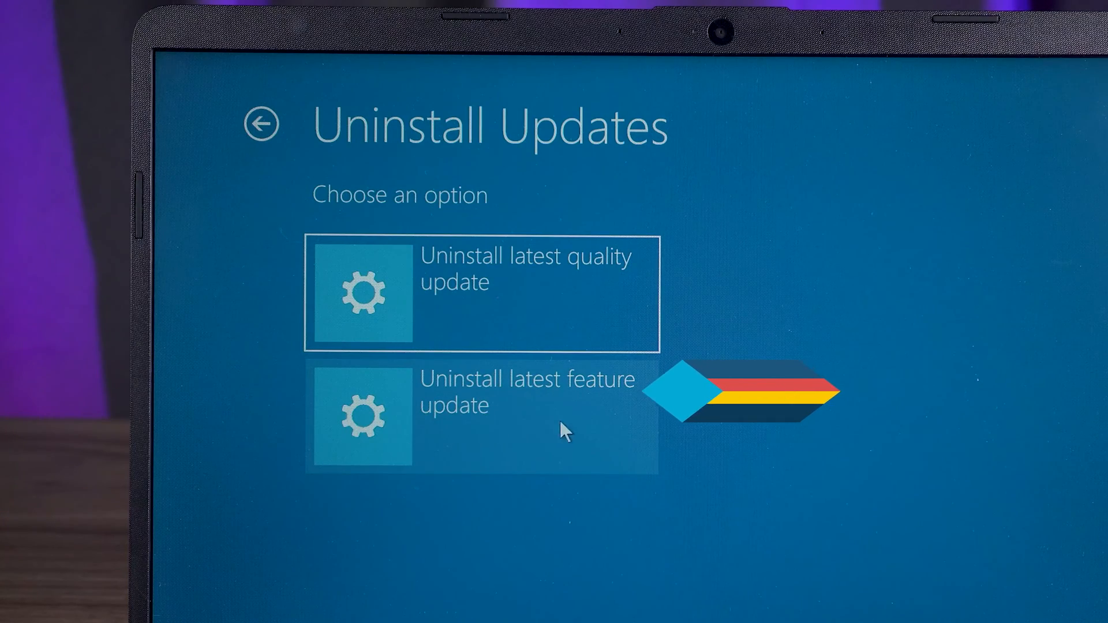
left_click(483, 417)
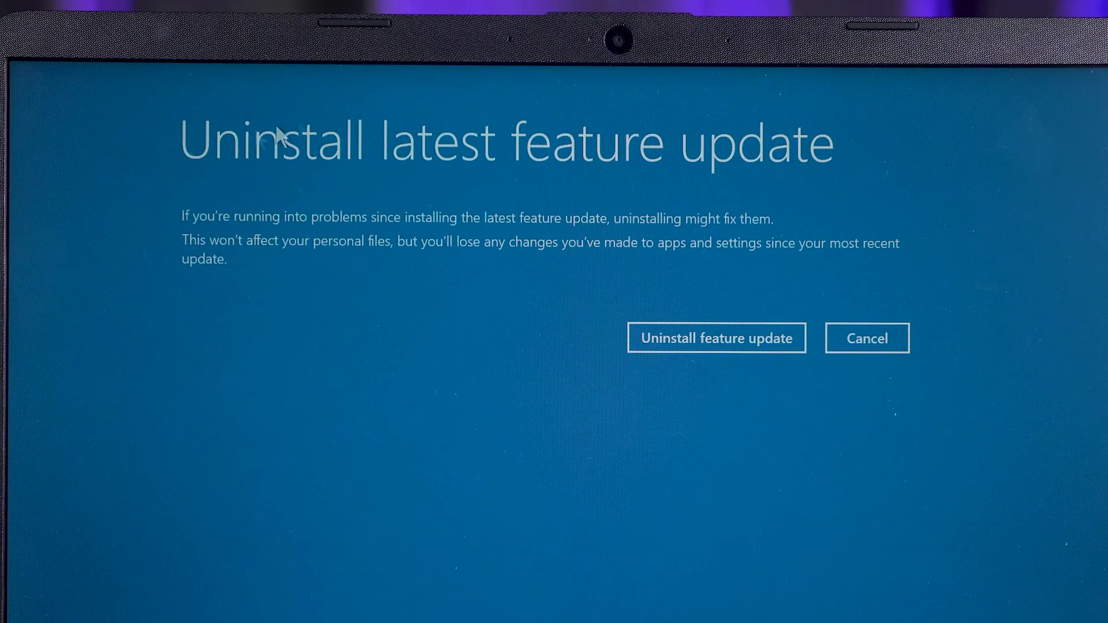
mouse_move(589, 272)
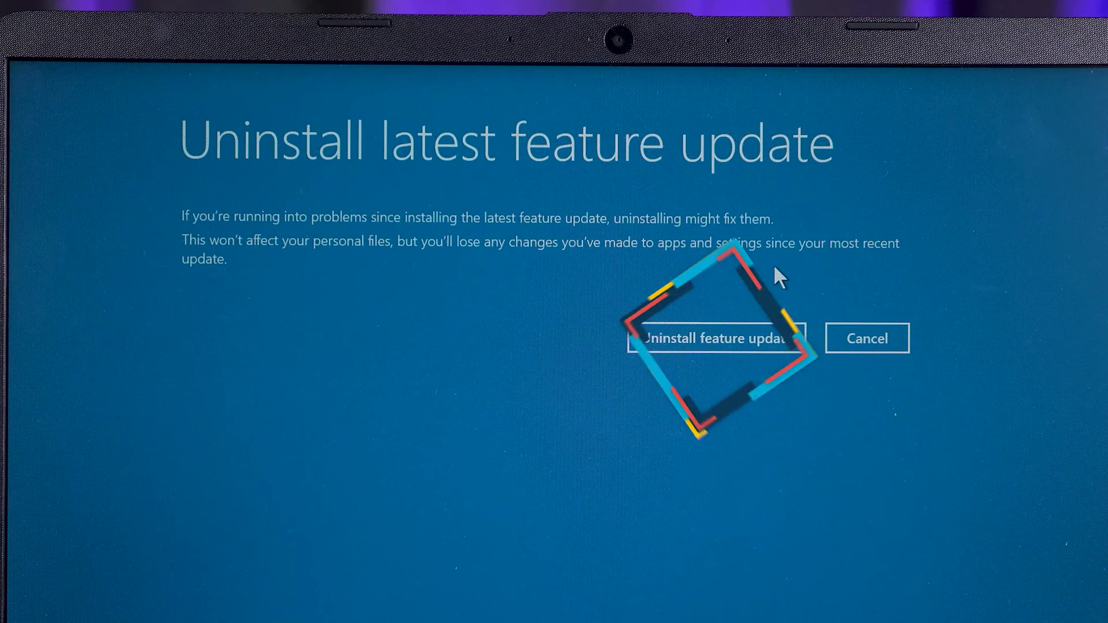
left_click(715, 338)
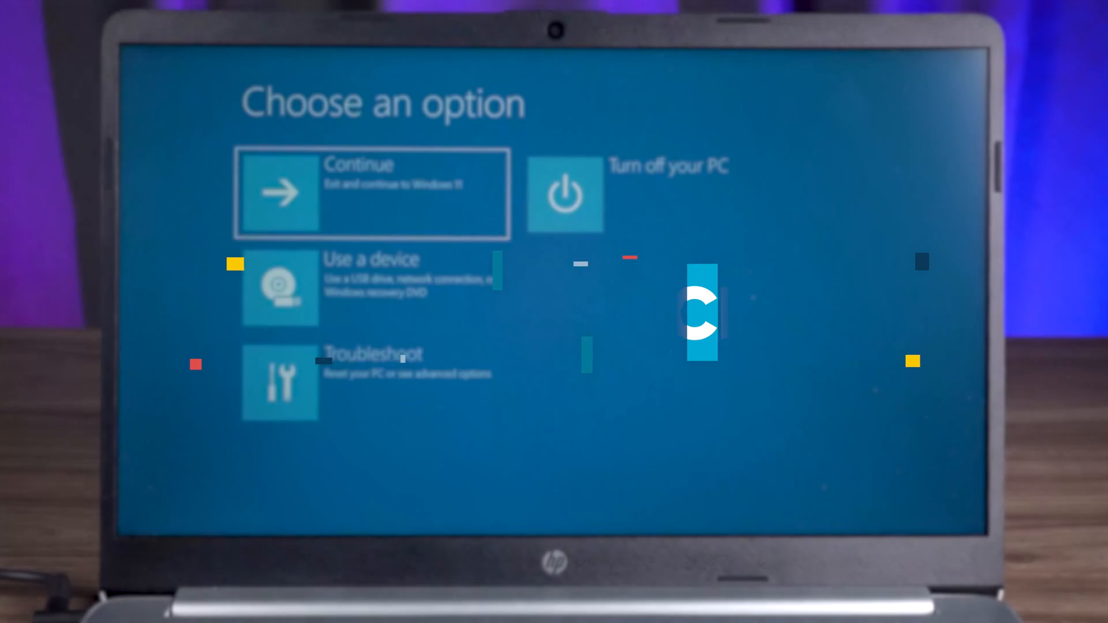
Run System Restore to the 8/29/2023 restore point and approve the uninterruptible restore
left_click(371, 381)
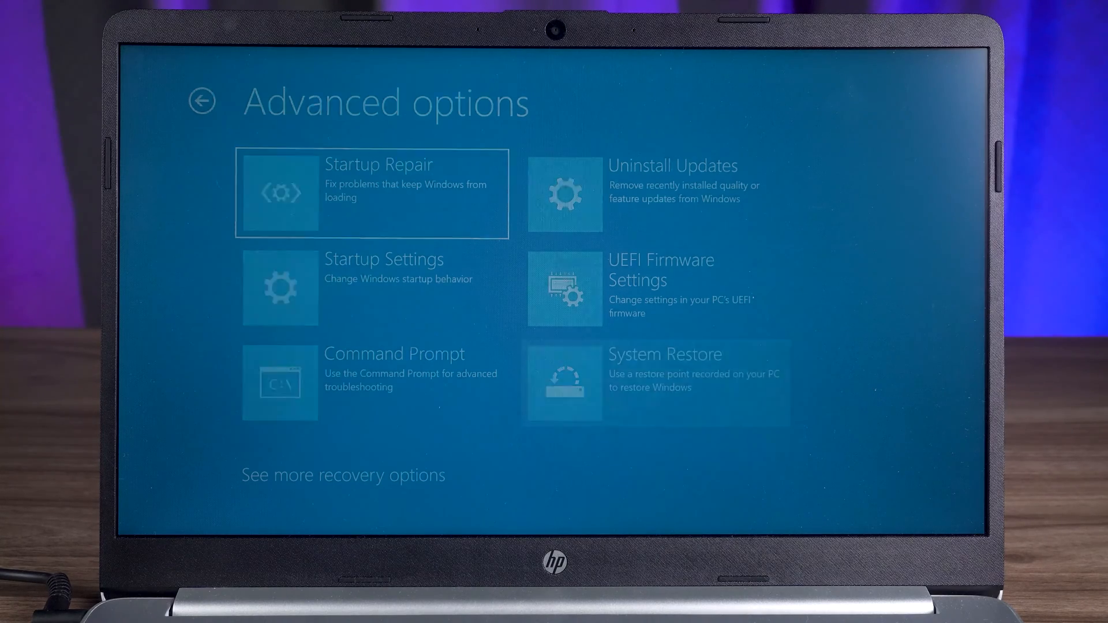
left_click(654, 384)
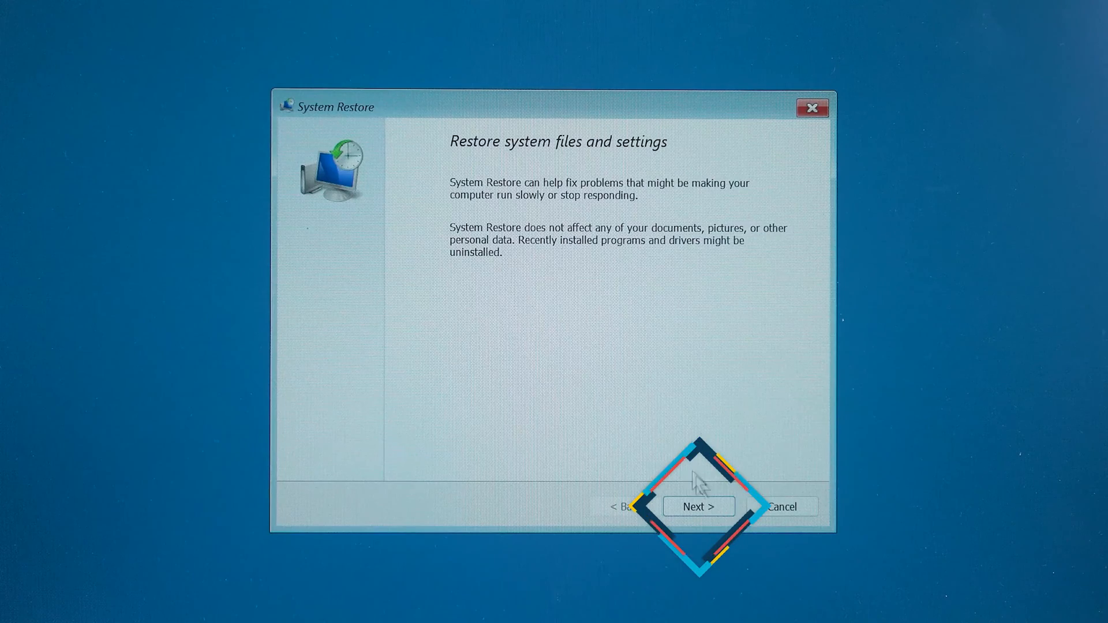
left_click(698, 506)
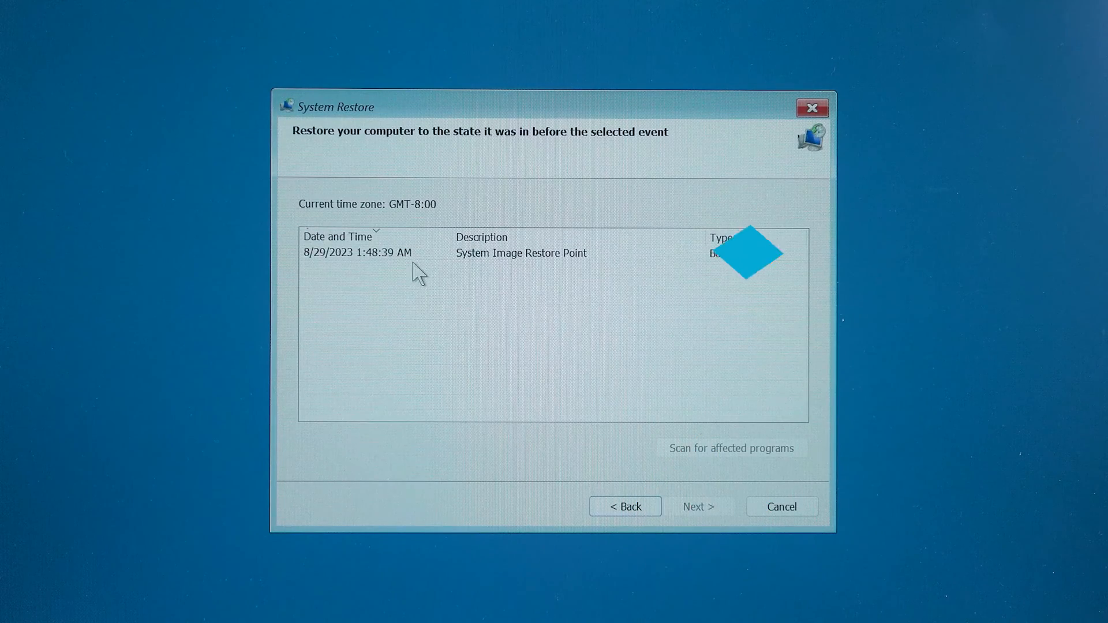
left_click(357, 252)
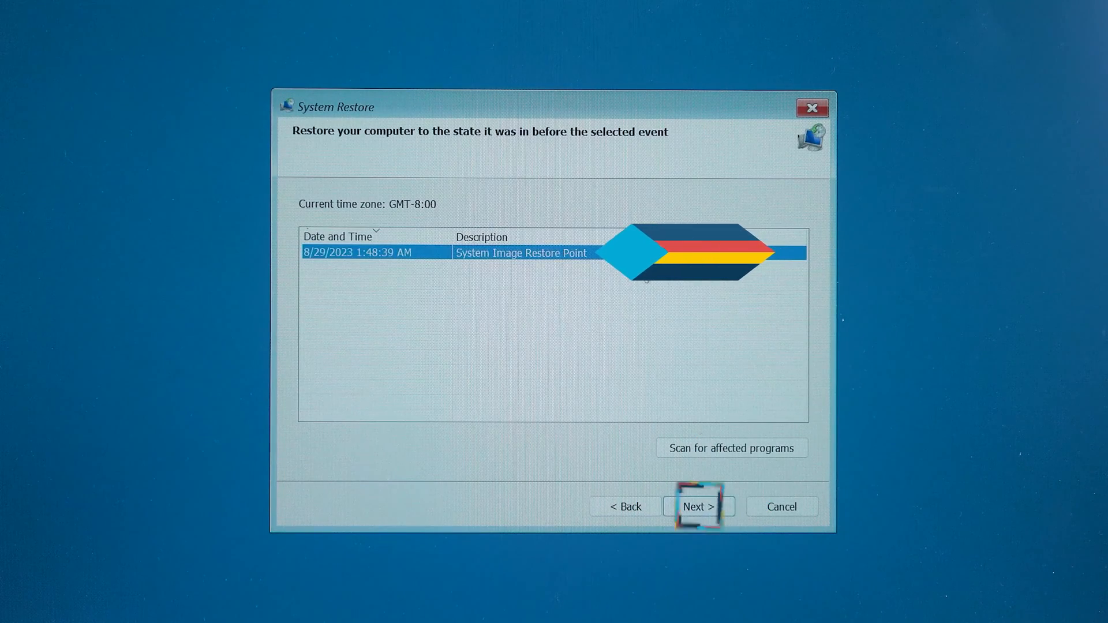
left_click(696, 506)
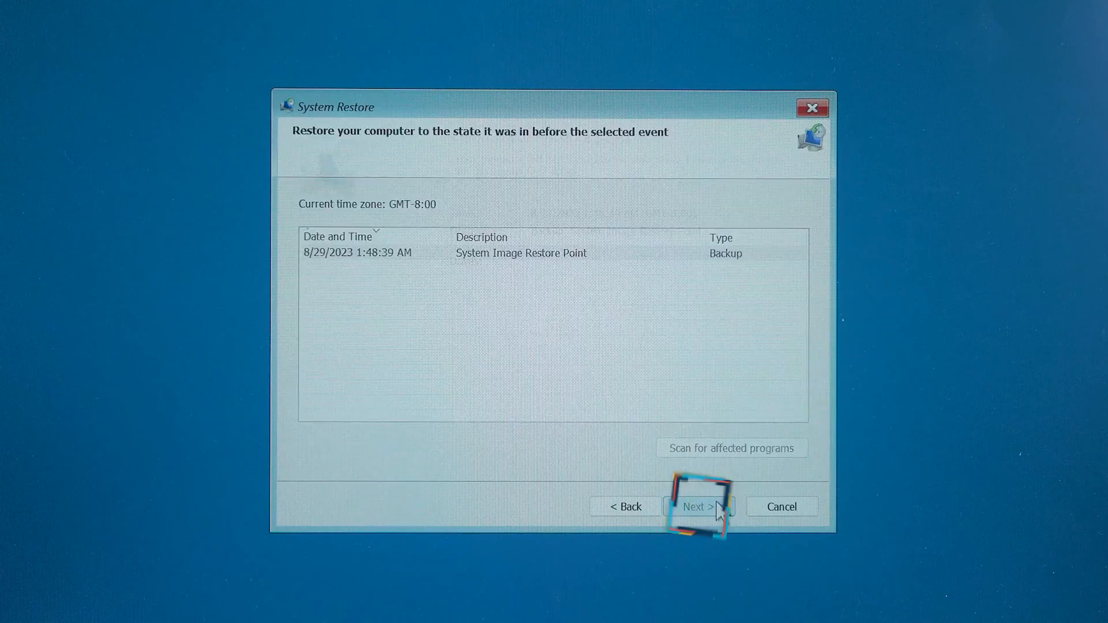
left_click(696, 507)
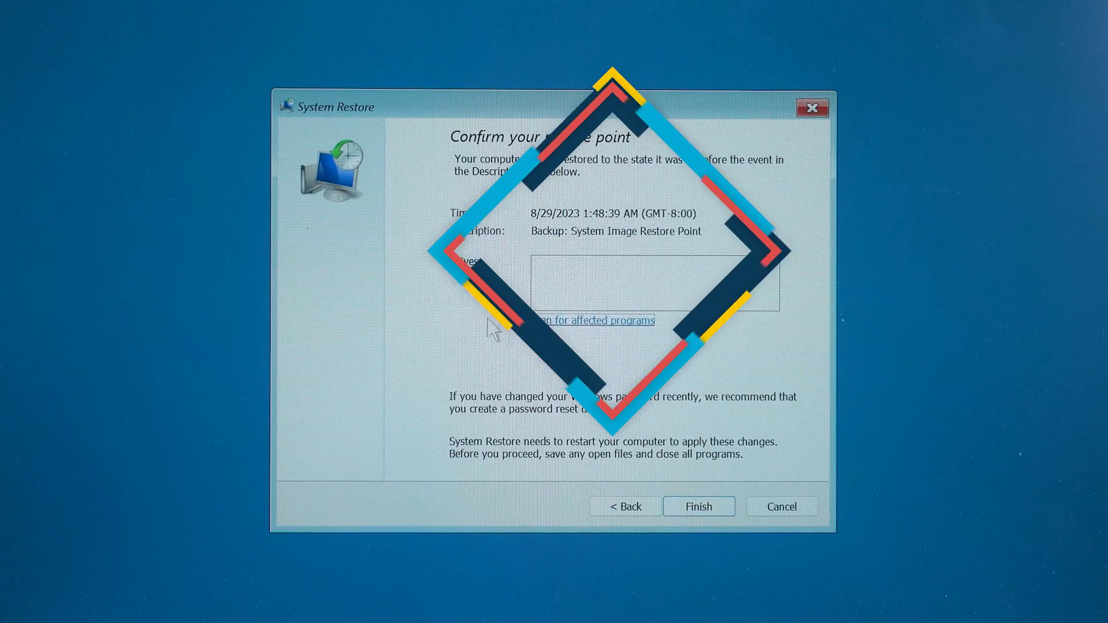
mouse_move(699, 507)
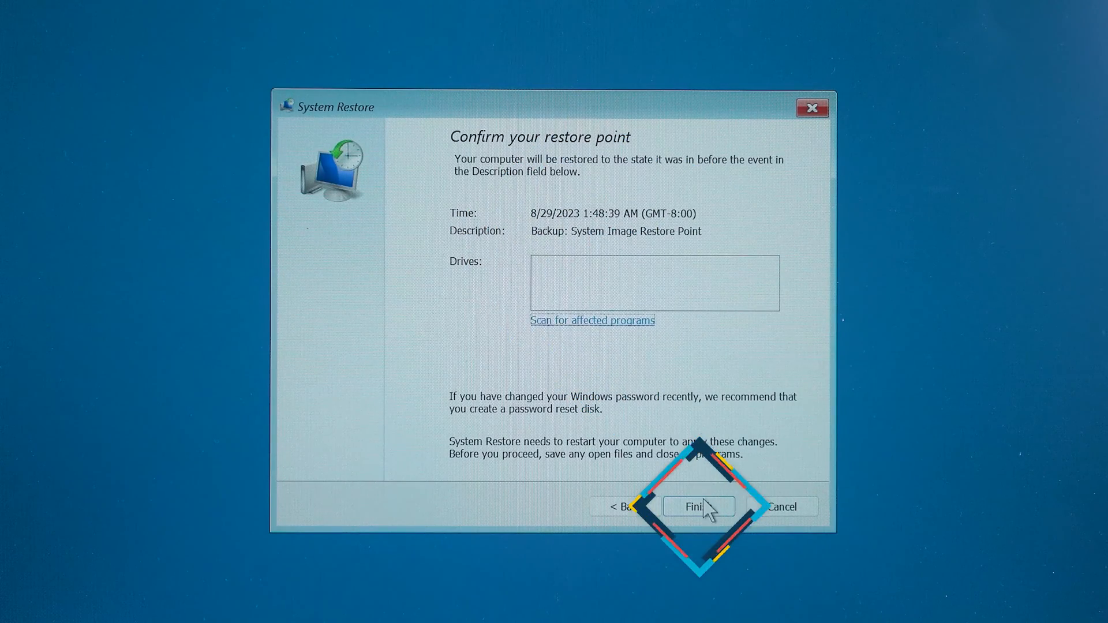
left_click(698, 506)
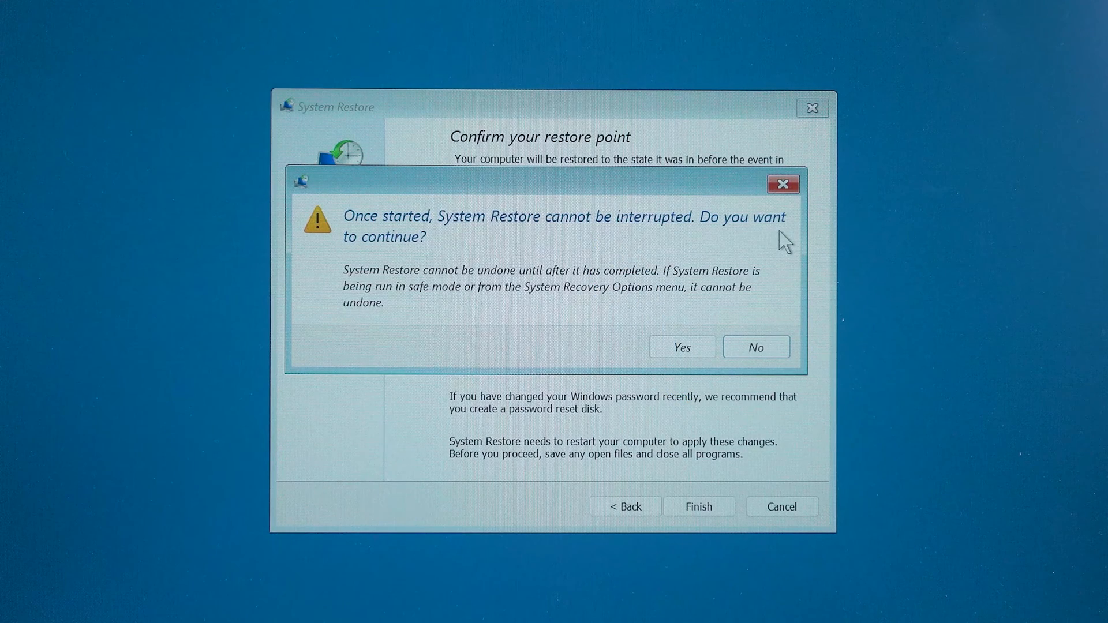
left_click(681, 347)
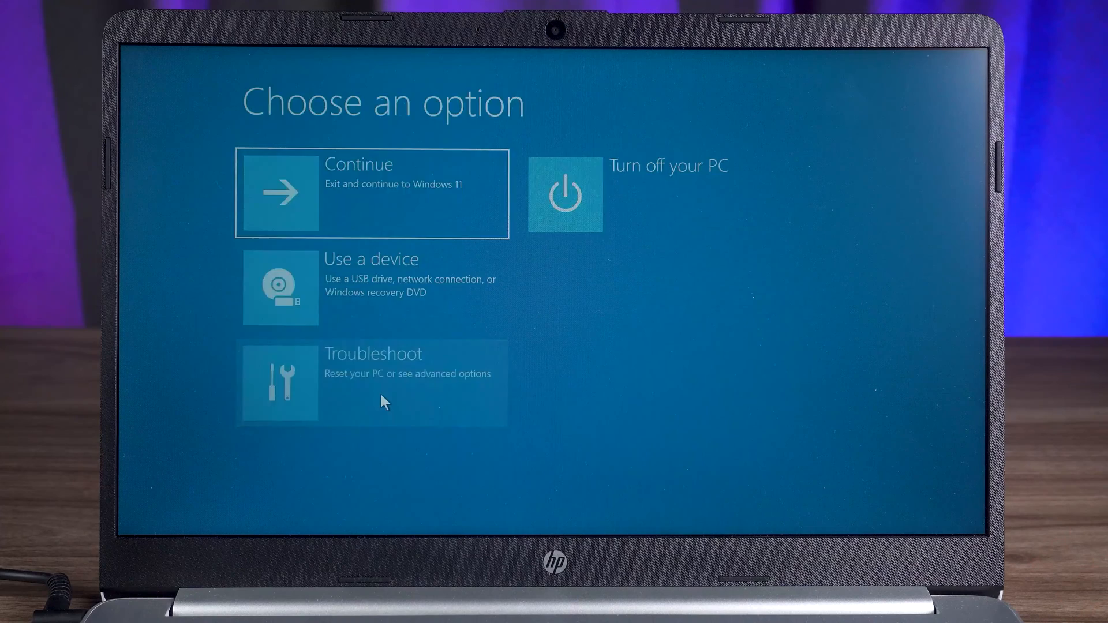
Open Command Prompt from Advanced options and run SFC /scannow
left_click(371, 382)
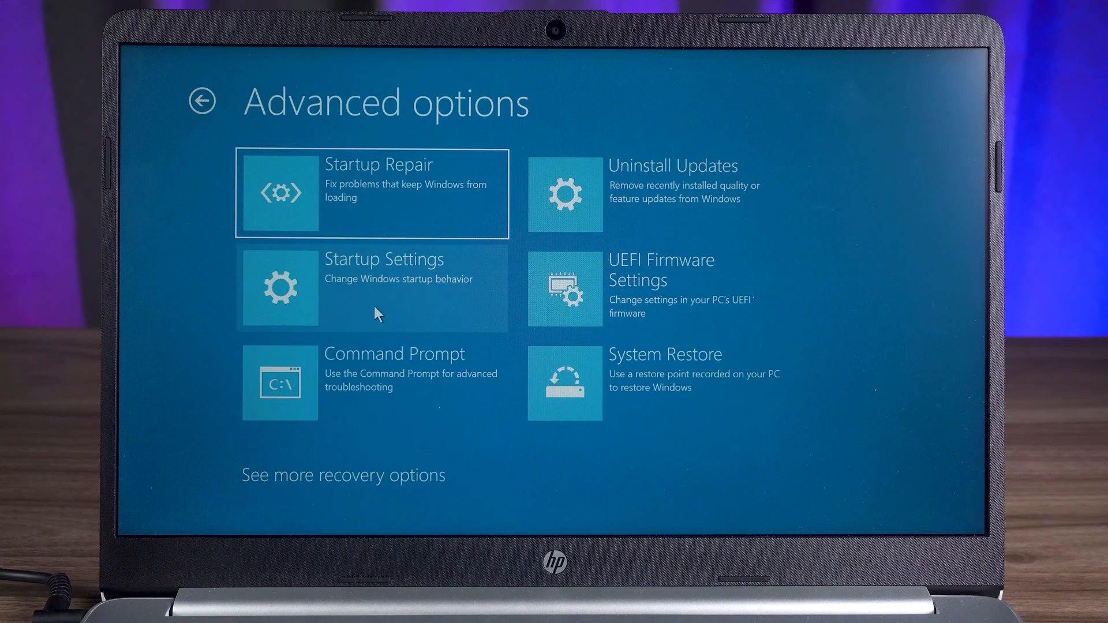
mouse_move(455, 377)
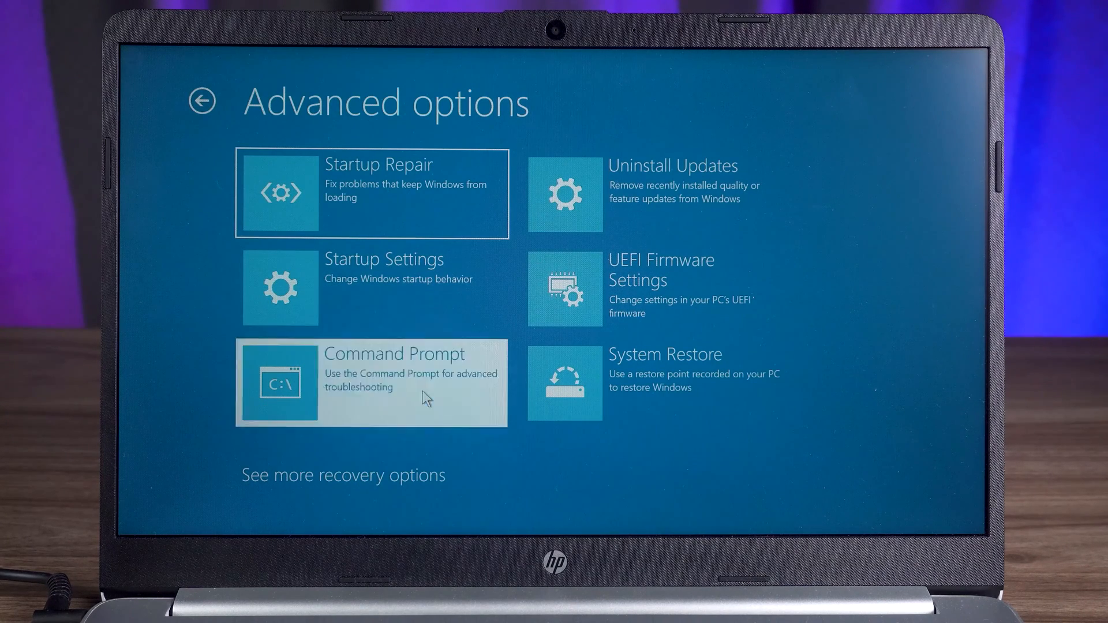
left_click(370, 381)
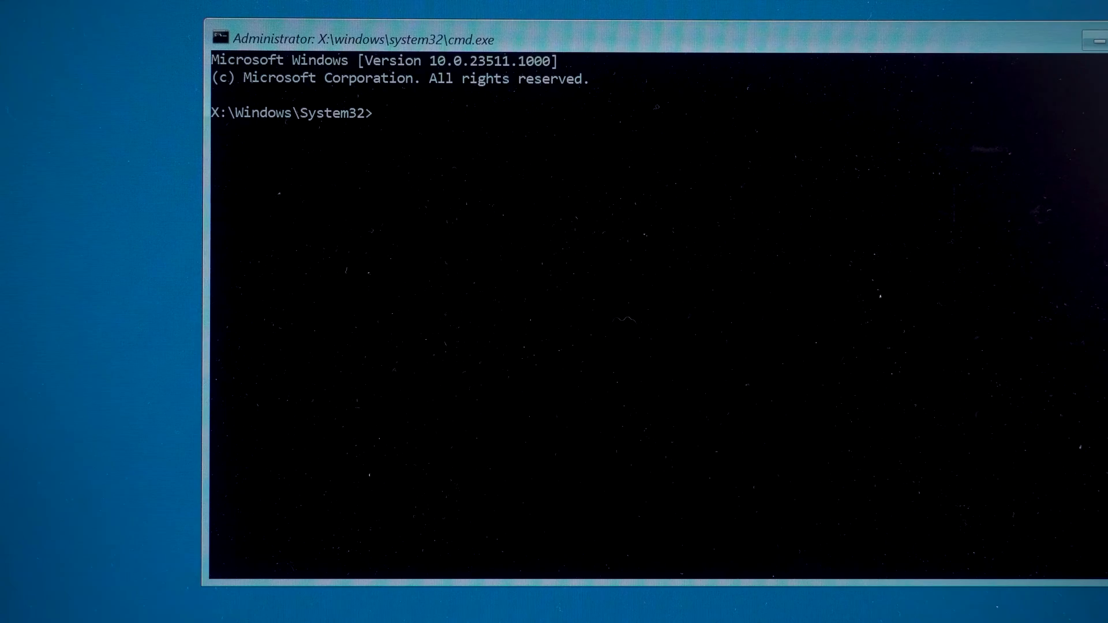
type("SFC")
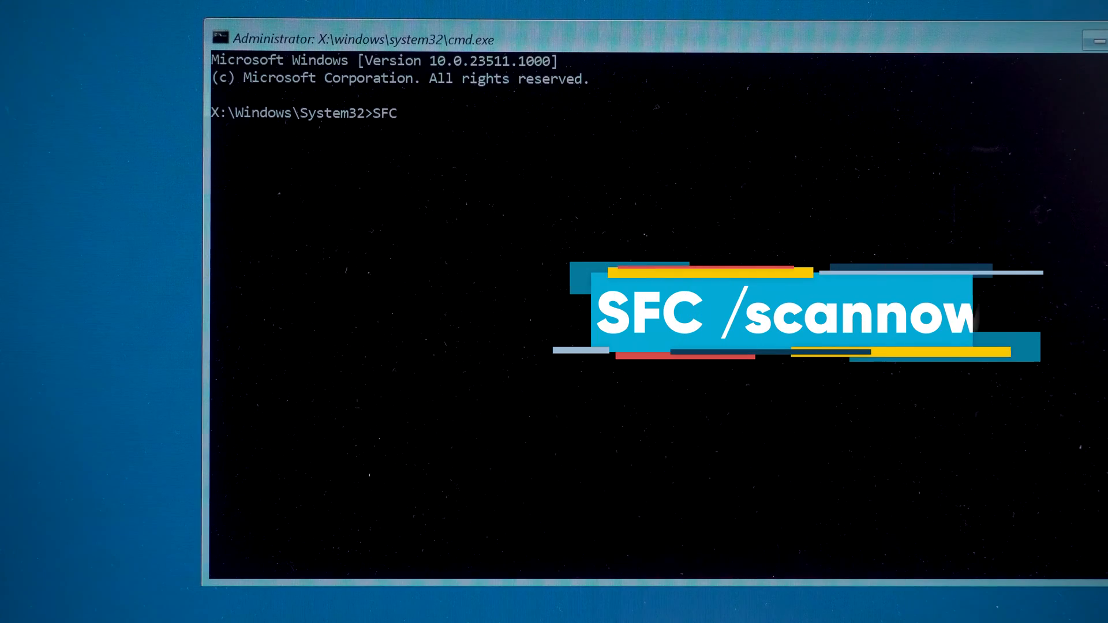
type("/")
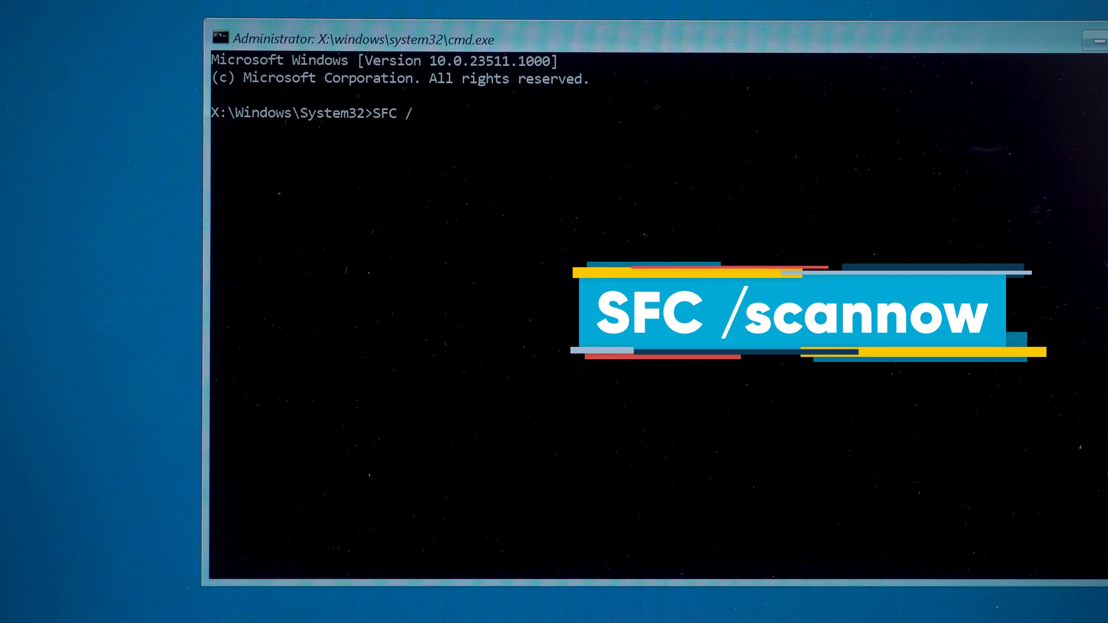
type("scannow")
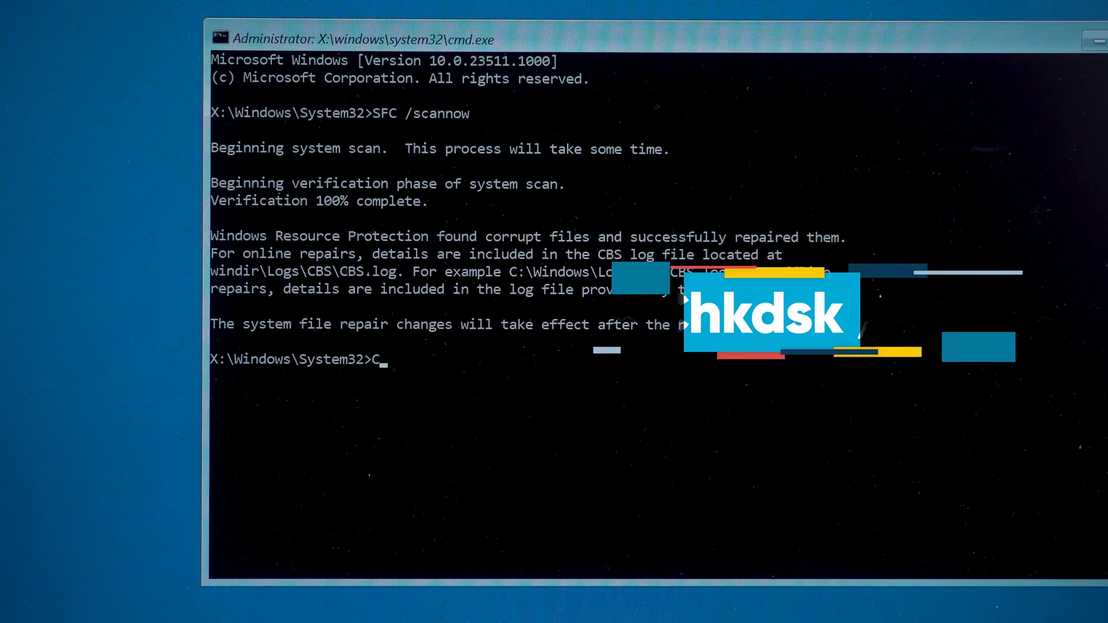
Run chkdsk /f C: and let the scan report no file system problems
type("hkdsk")
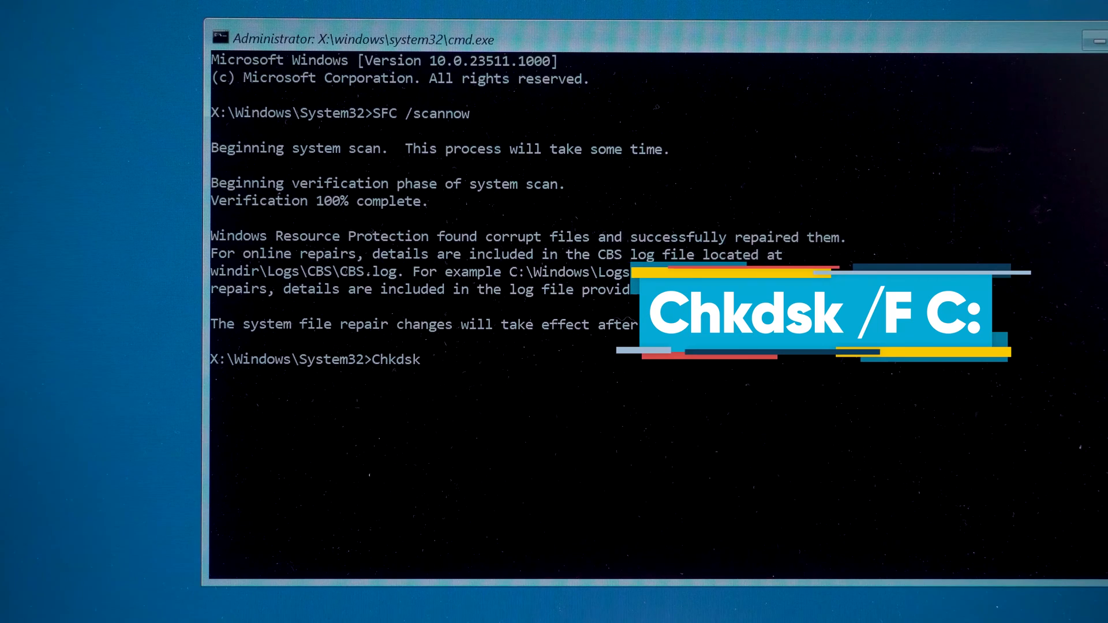
type("/f")
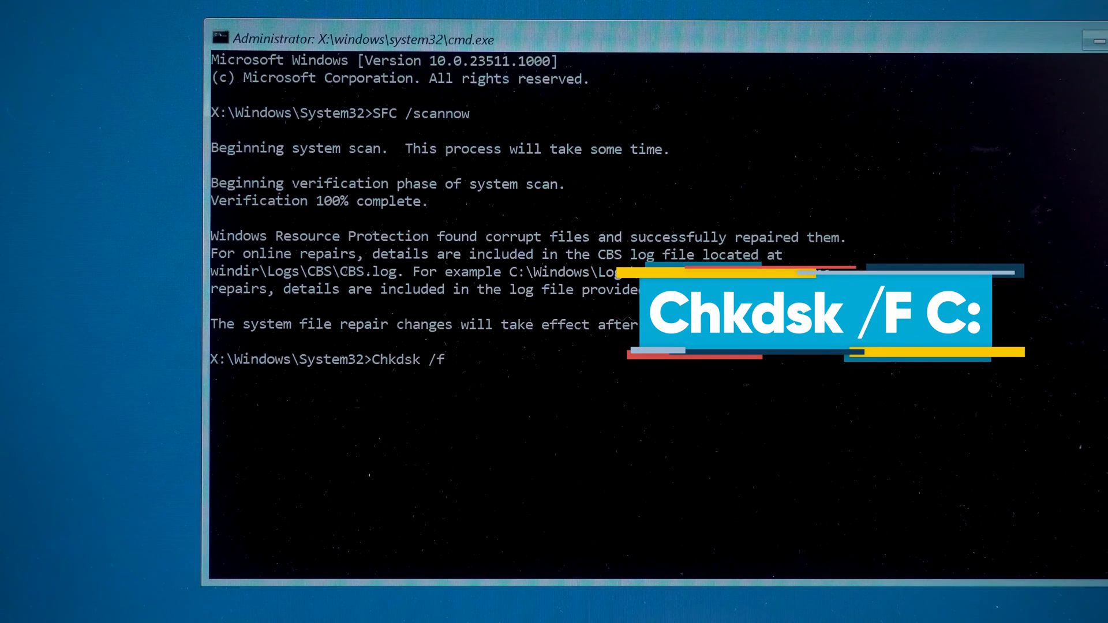
type("C:")
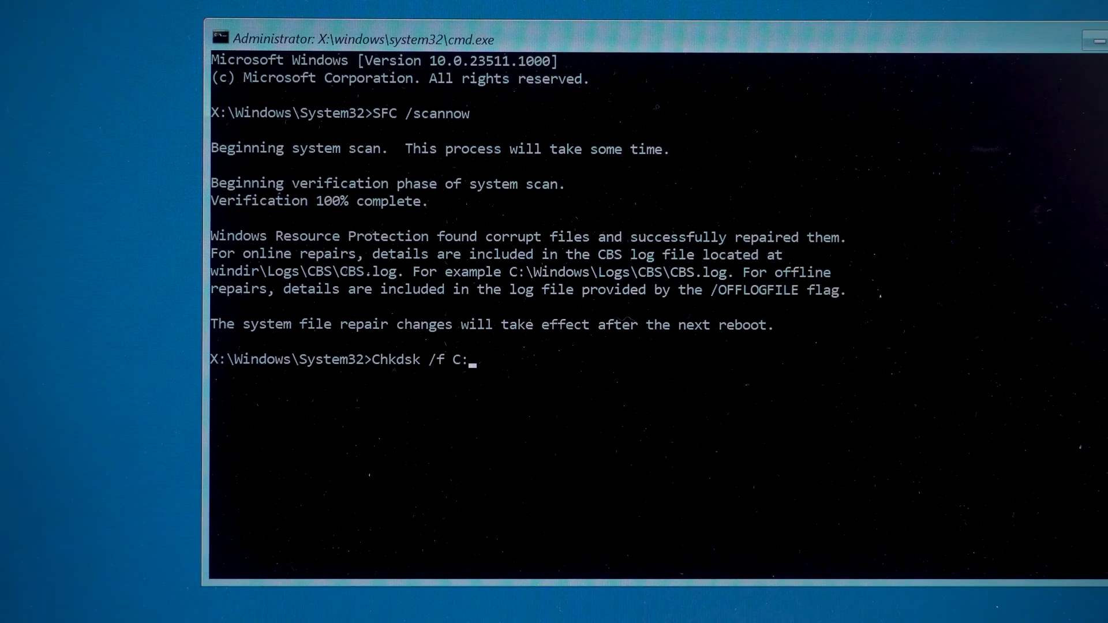
key("Enter")
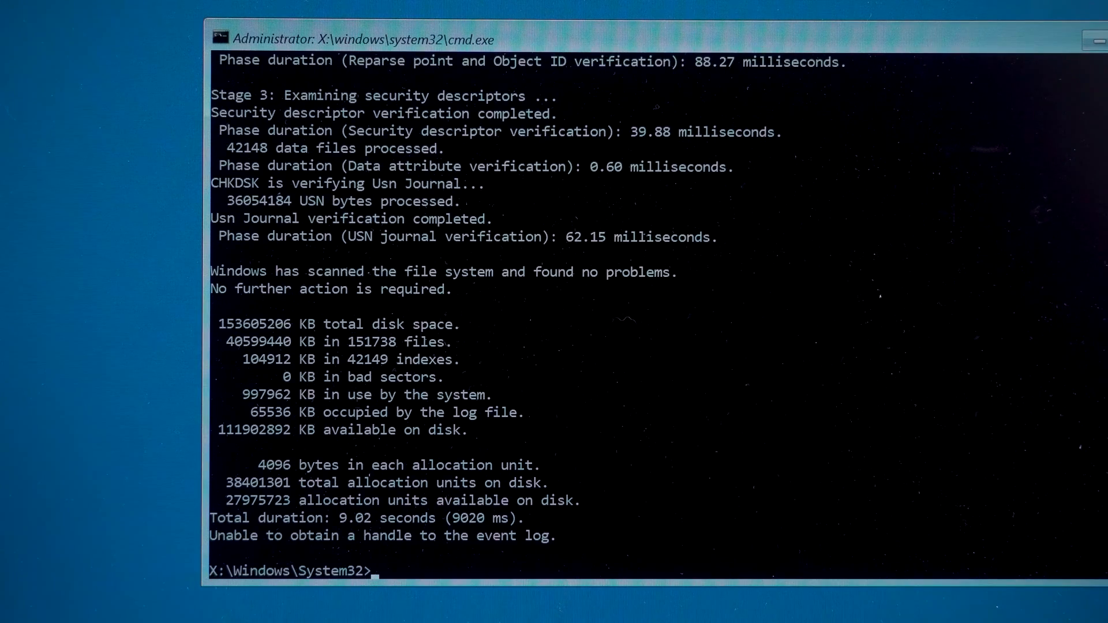
Run bootrec /fixmbr, bootrec /fixboot and bootsect /nt60 sys, then close Command Prompt
type("Bootrec")
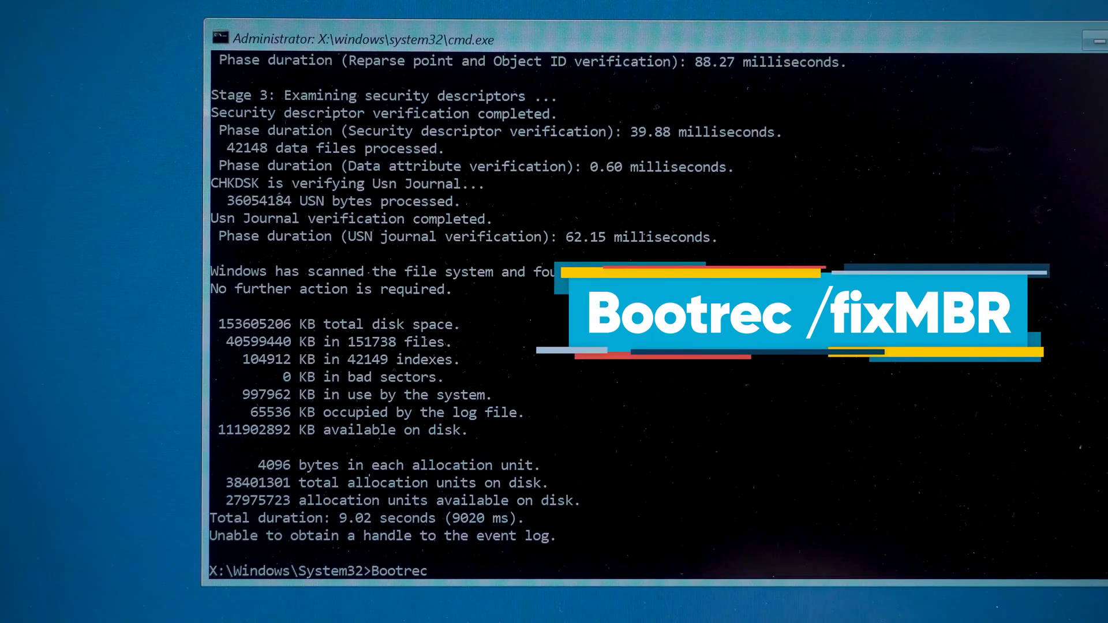
type("/fixmbr")
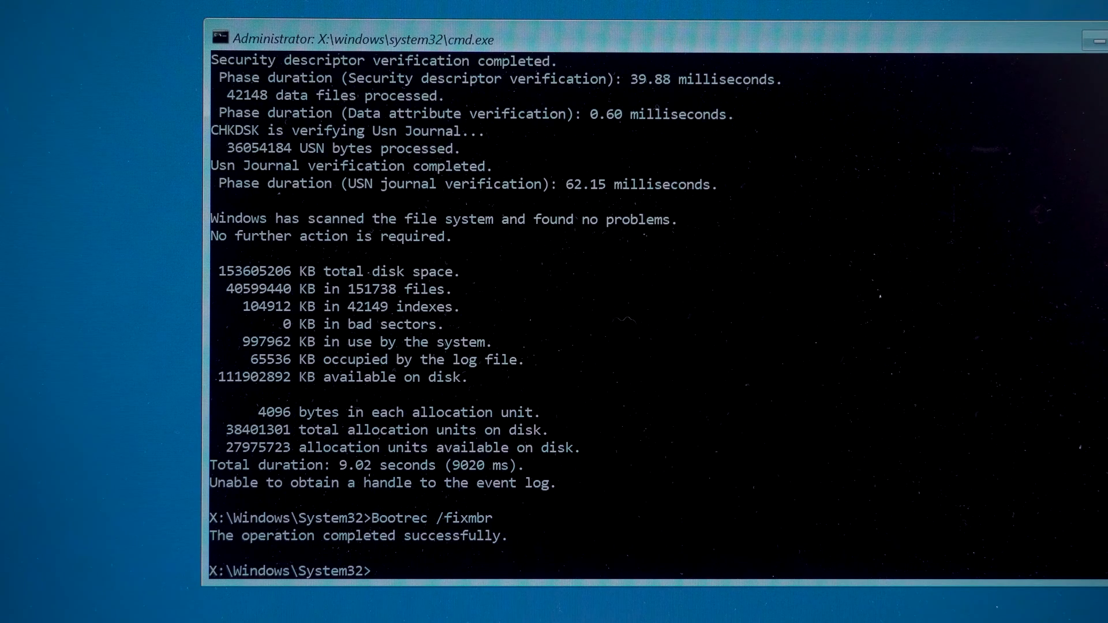
type("Bootrec /fixboot")
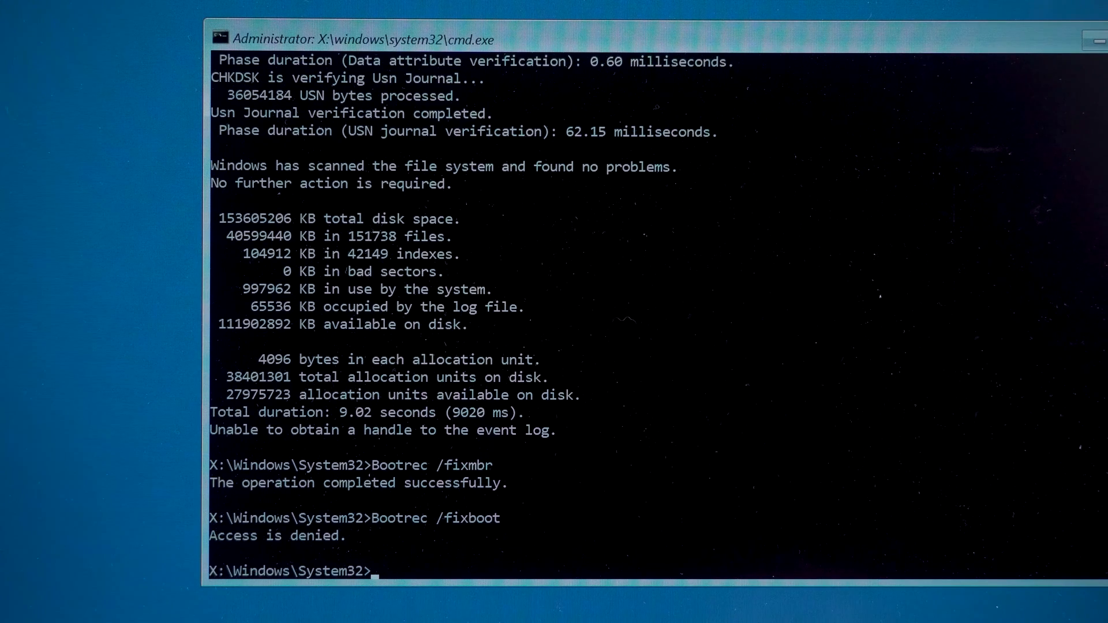
type("Bootsect /")
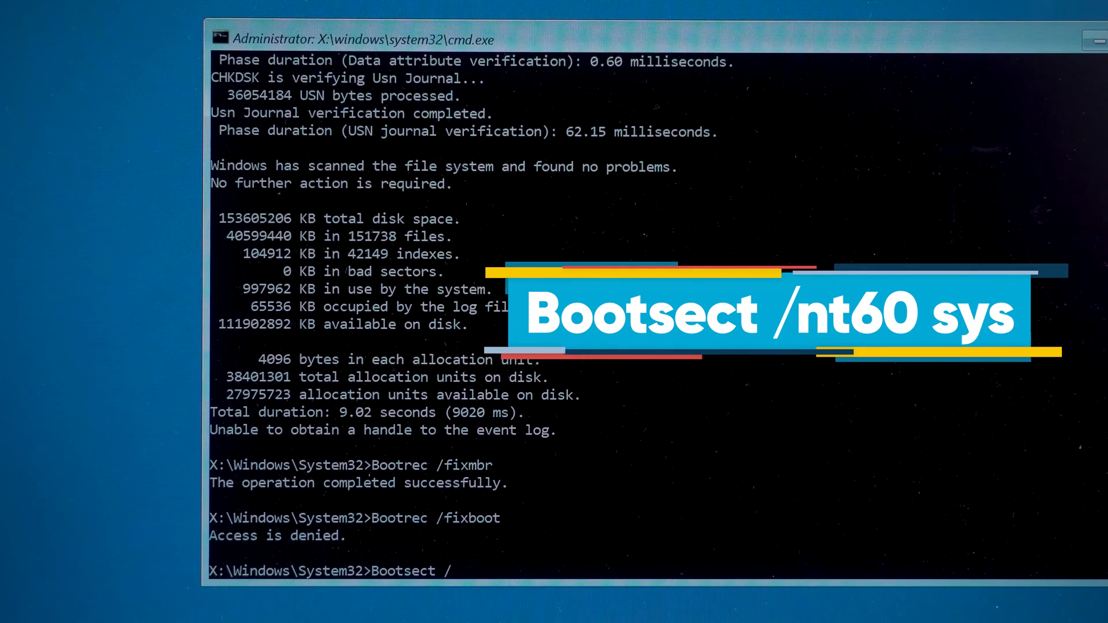
type("nt60 sys")
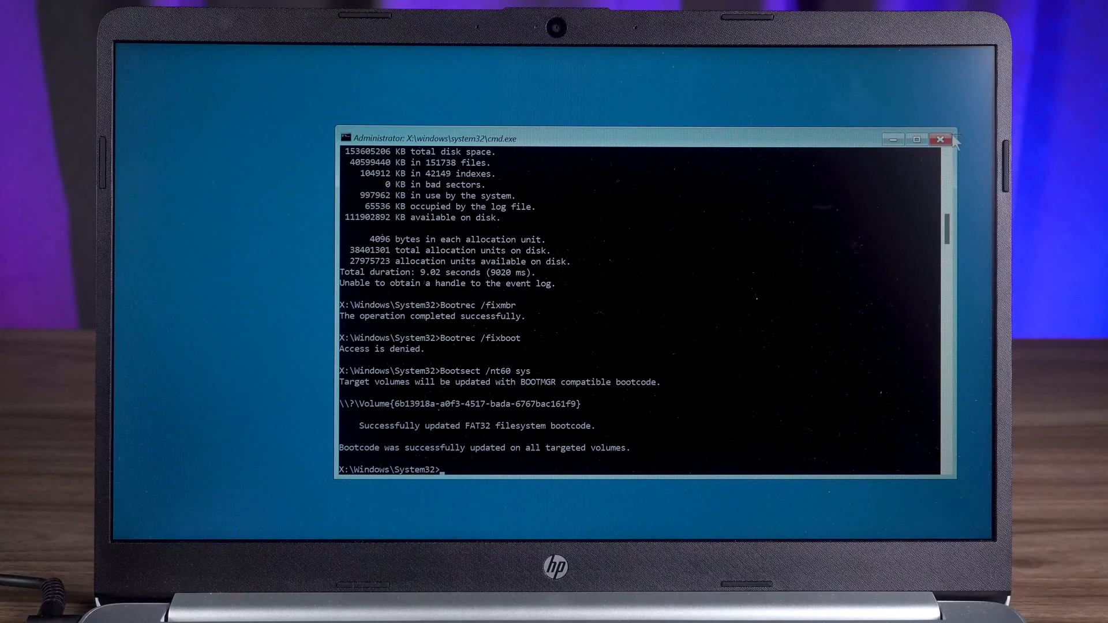
left_click(940, 138)
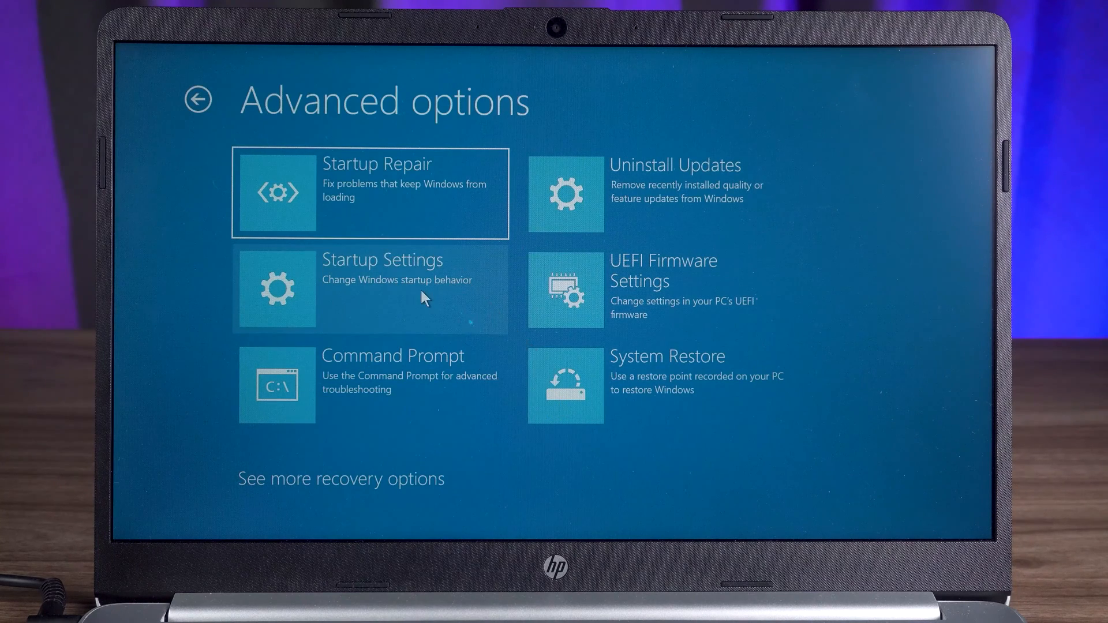
Restart via Startup Settings and pick startup options 7 and 8 from the numbered list
left_click(371, 289)
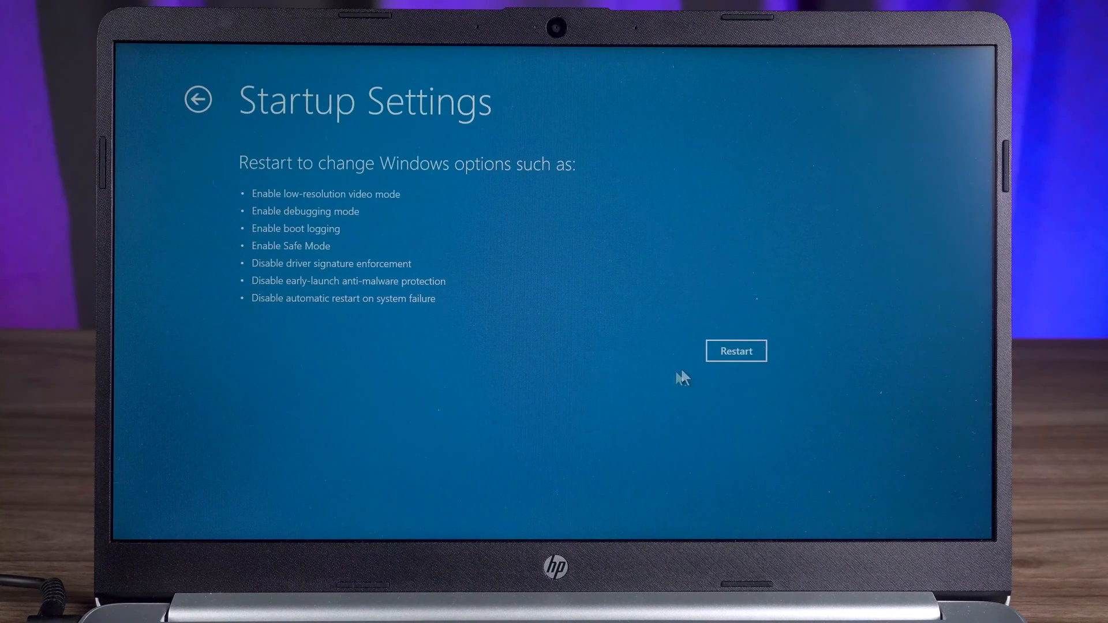
left_click(735, 351)
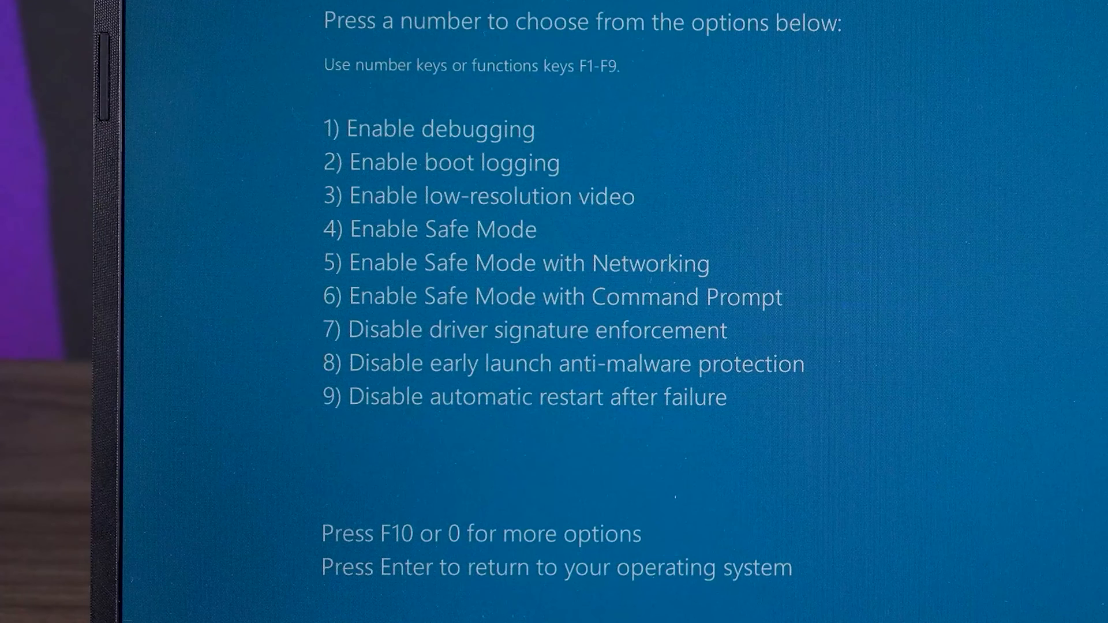
key("7")
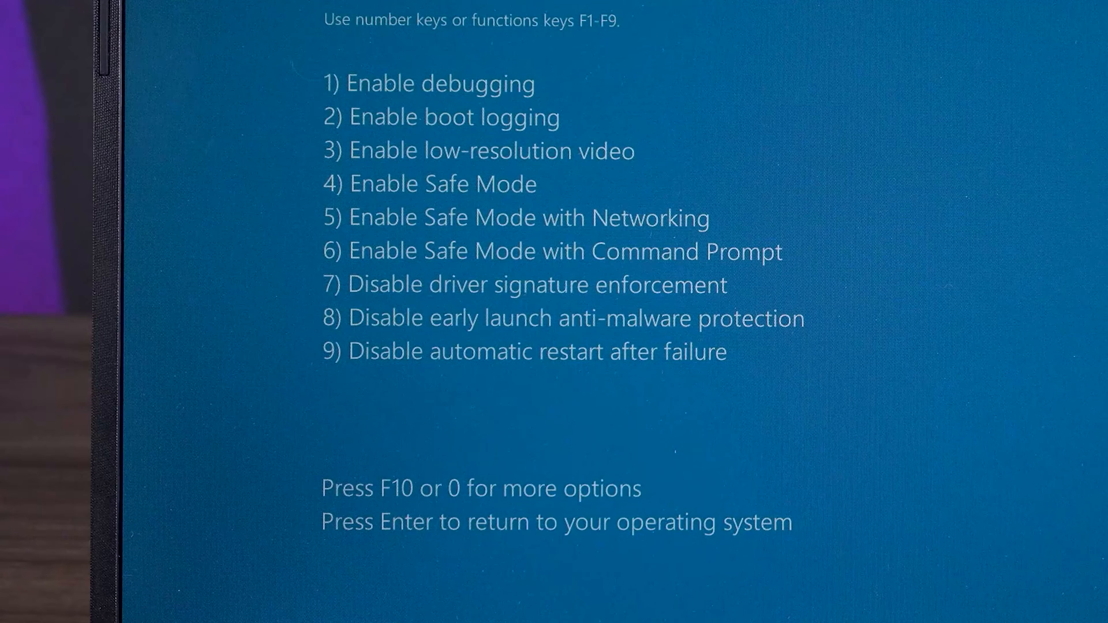
key("8")
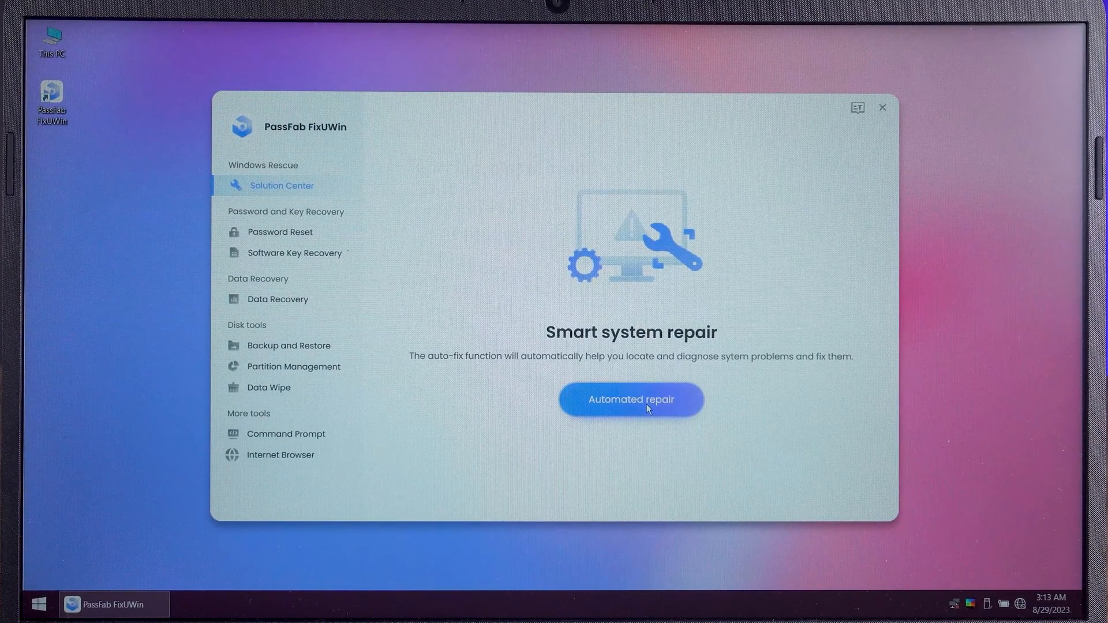
Download the PassFab FixUWin free trial from its website
left_click(629, 400)
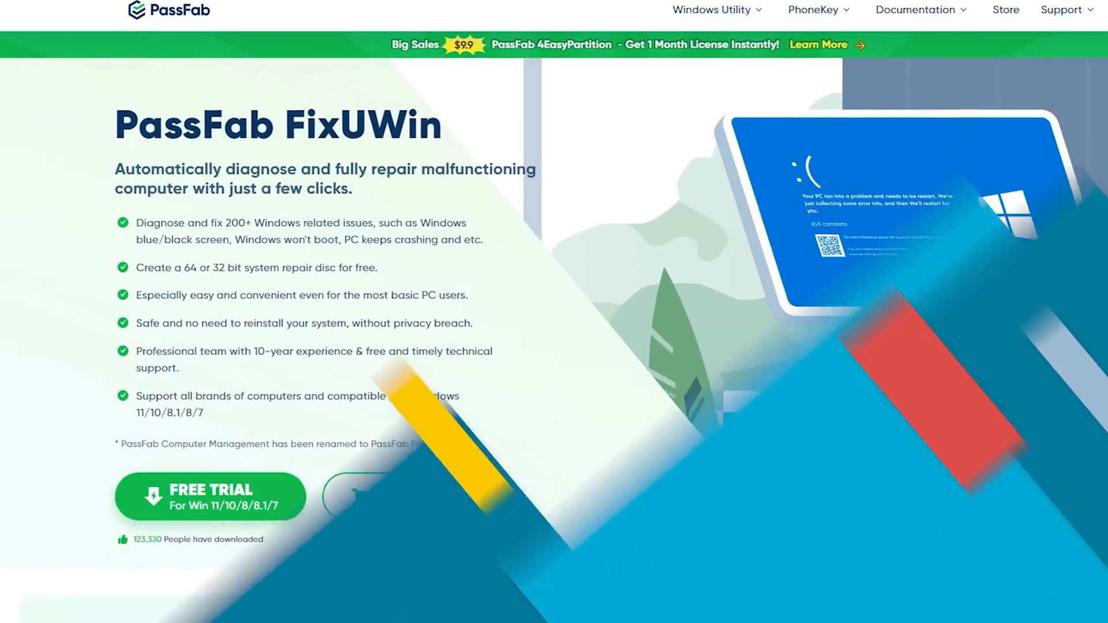
scroll("down", 3)
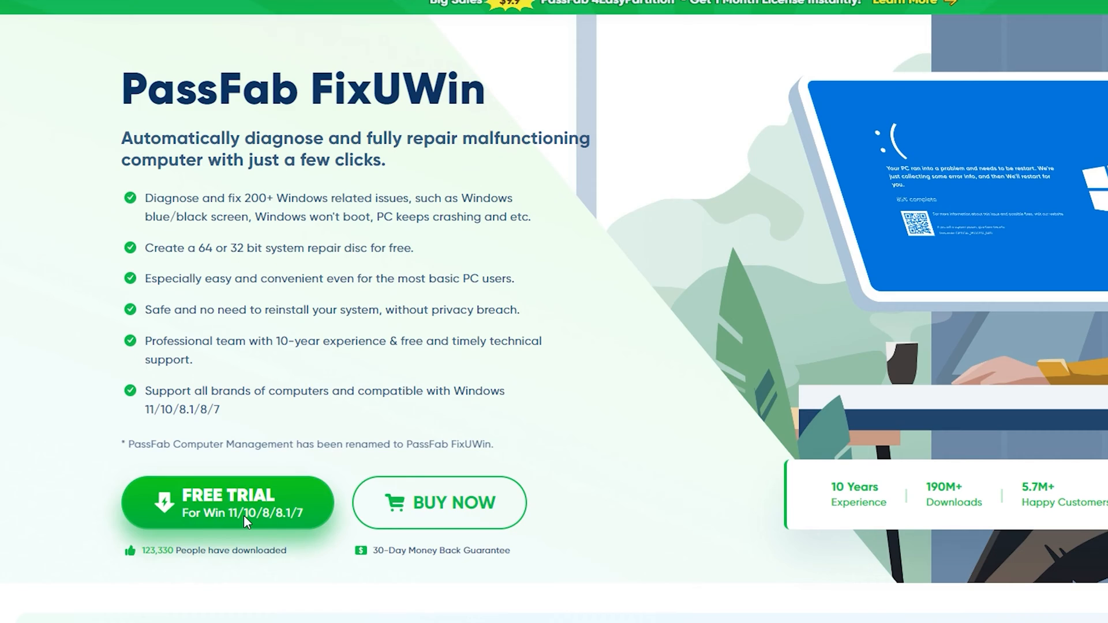
left_click(228, 503)
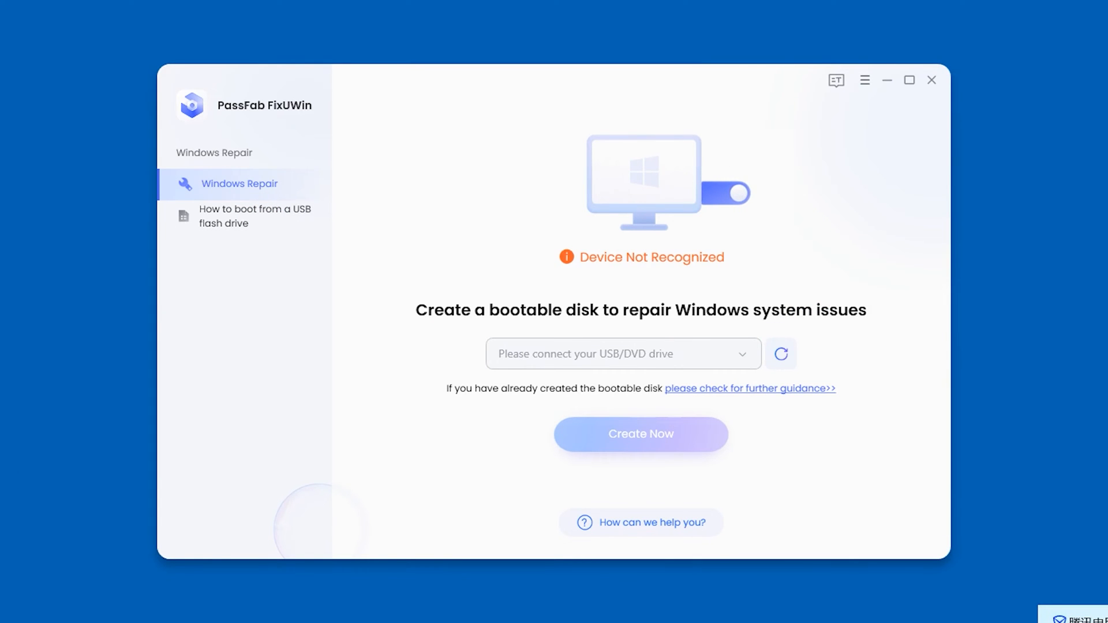
Create the bootable repair disk on the Kingston DataTraveler 3.0, accepting data erasure
left_click(781, 353)
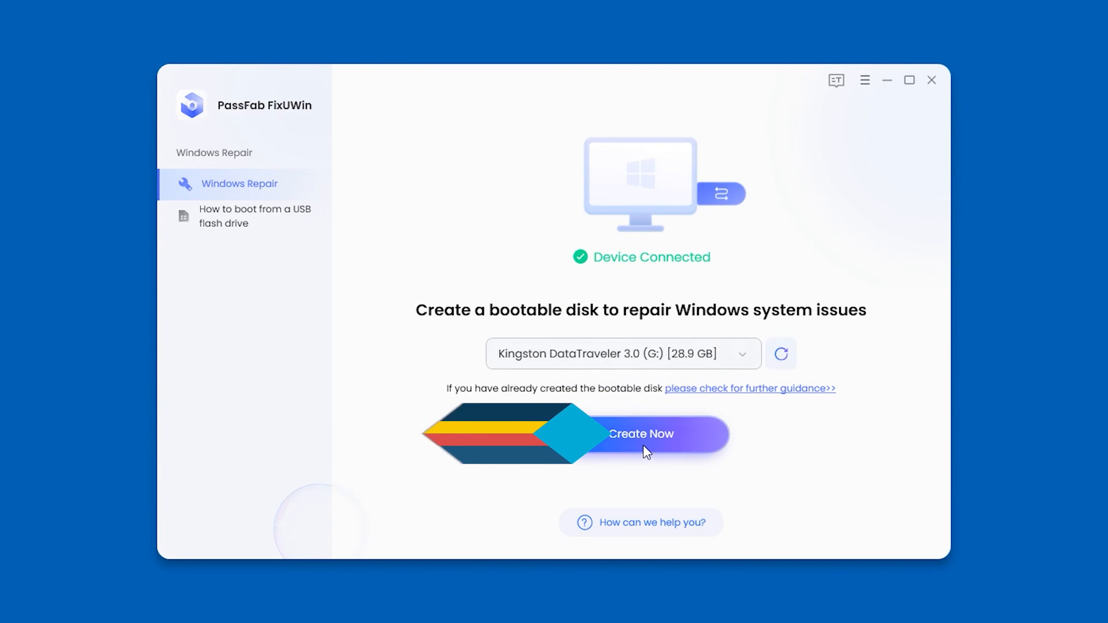
left_click(640, 434)
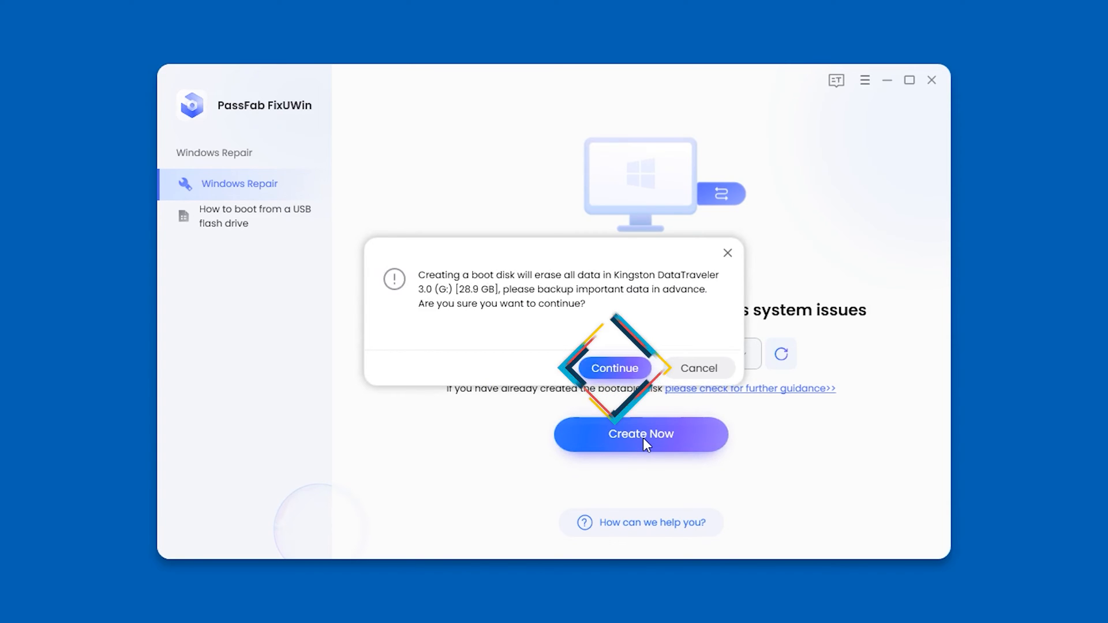
left_click(614, 368)
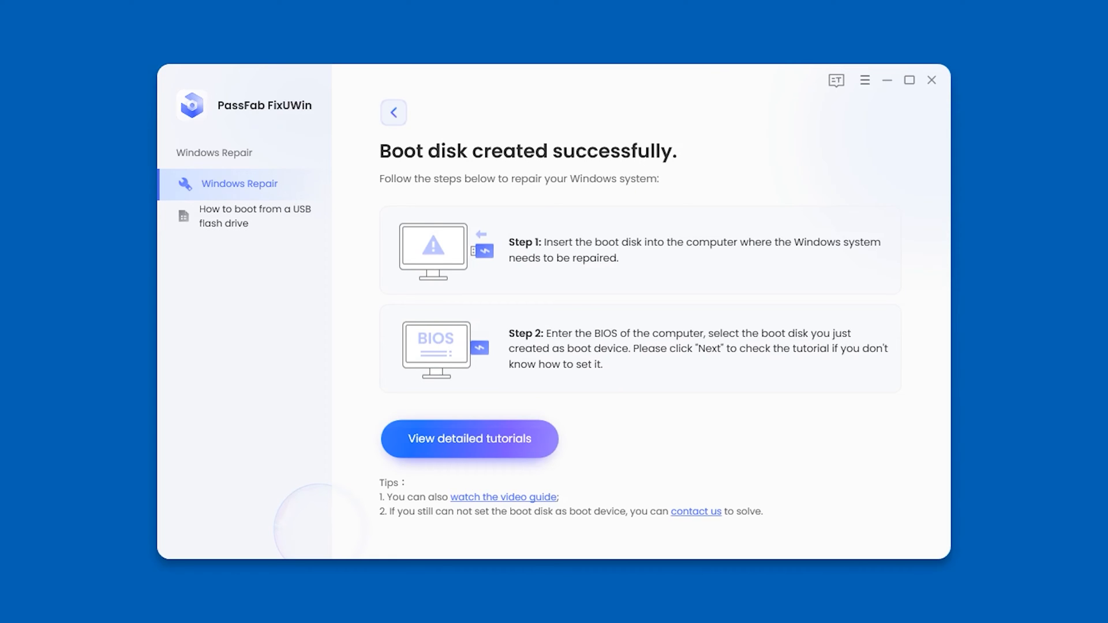
Open the detailed USB boot tutorial and scroll through its guidelines
left_click(469, 438)
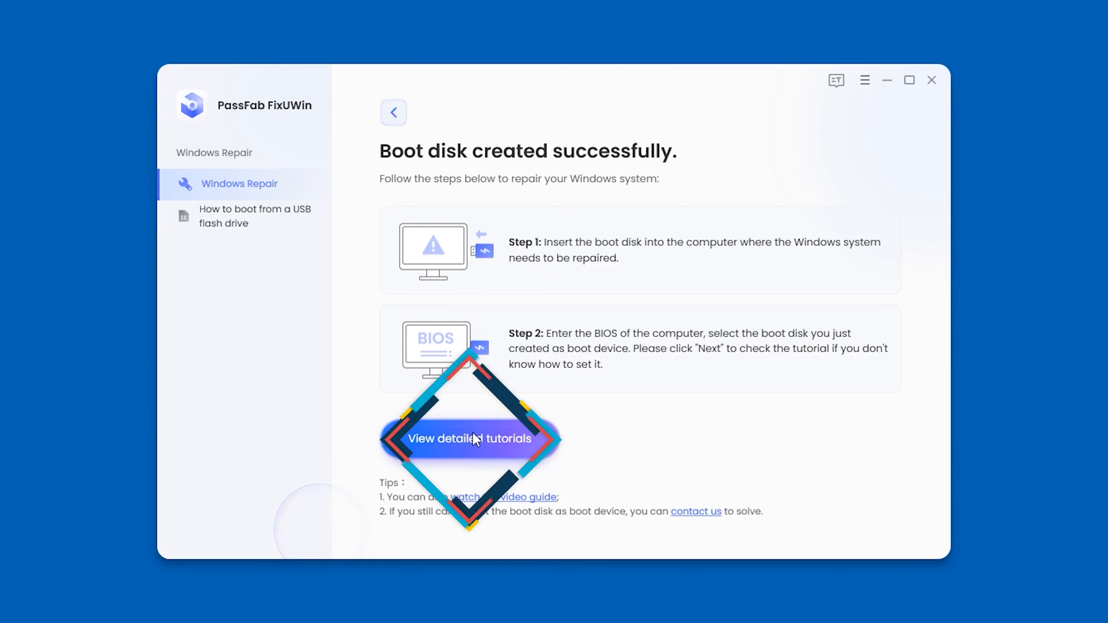
left_click(469, 438)
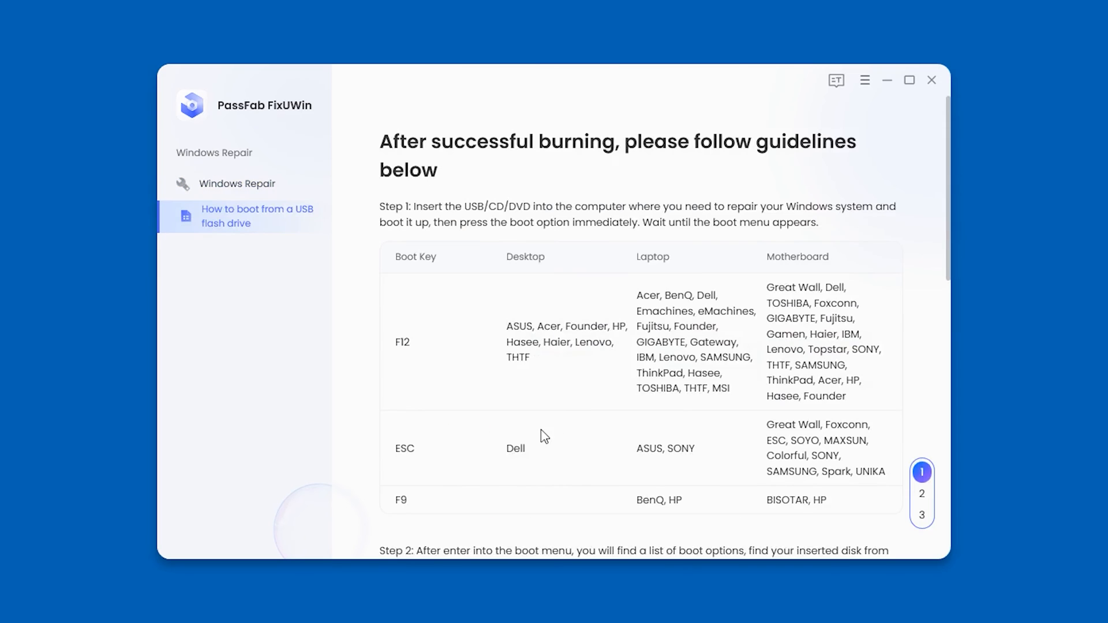
scroll("down", 3)
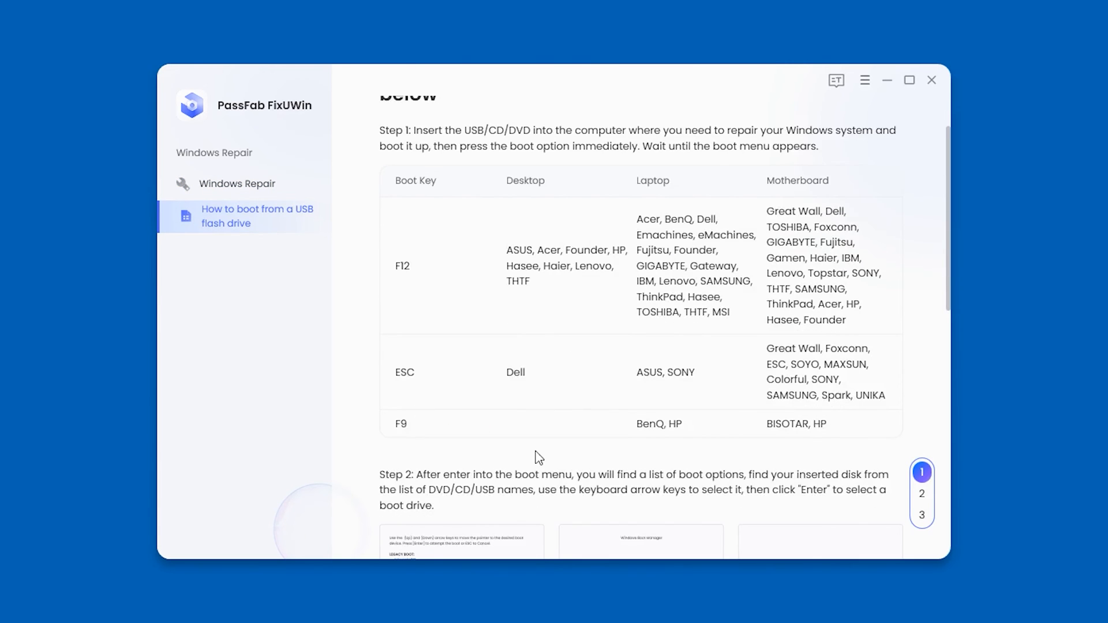